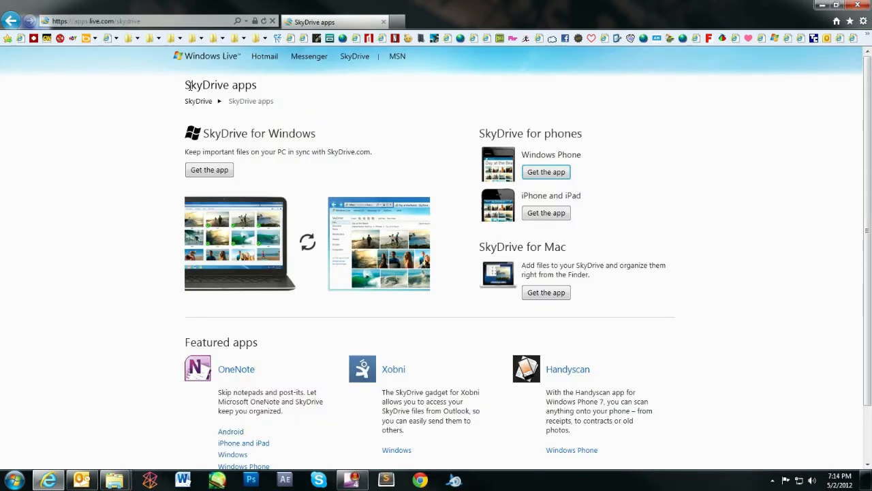
mouse_move(330, 172)
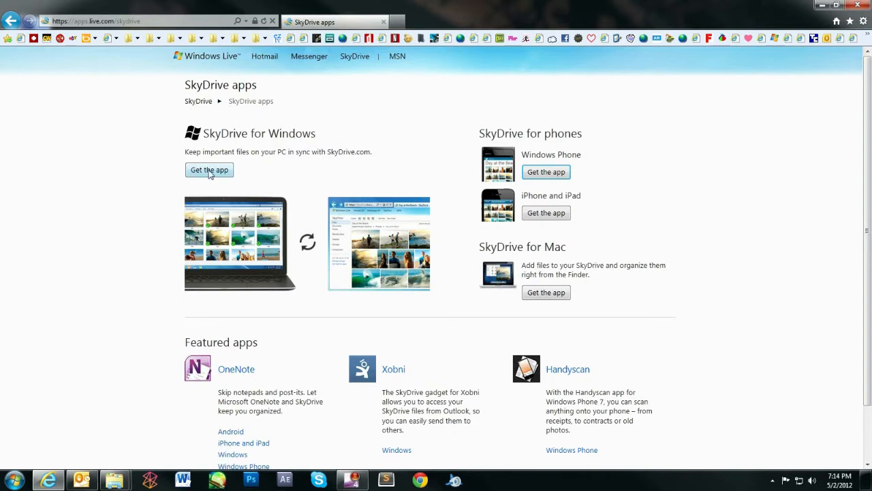
Download the SkyDrive for Windows app from SkyDrive.com and run its installer
left_click(210, 169)
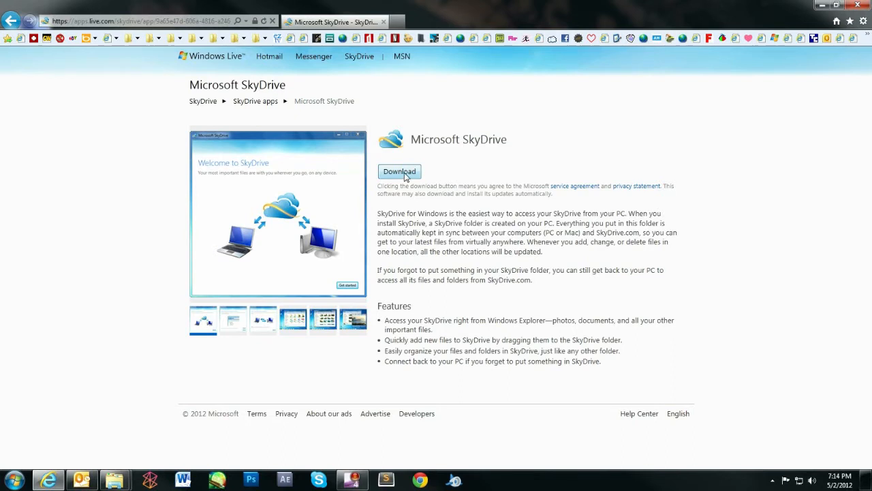
left_click(399, 172)
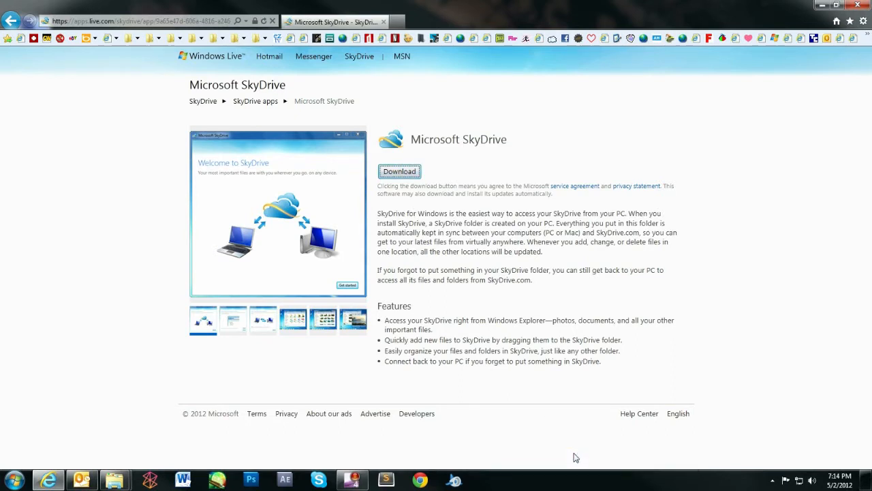
left_click(399, 172)
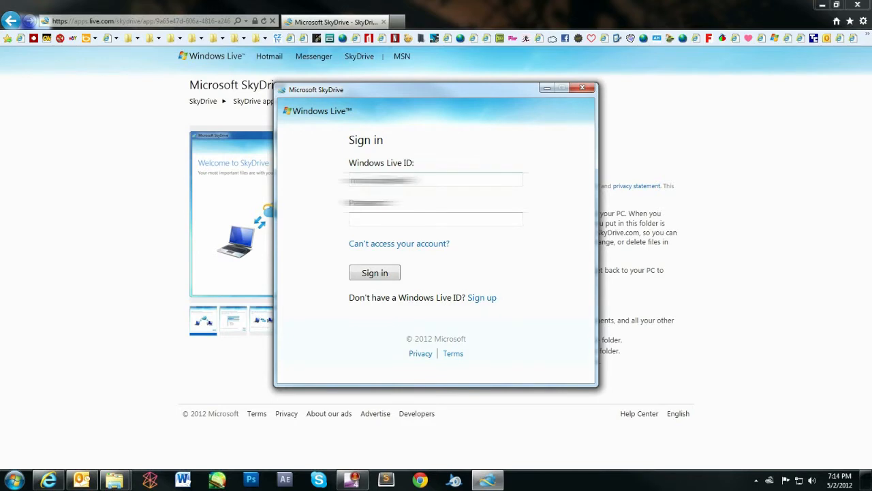
Sign in, keep the default SkyDrive folder location merging existing files, and finish with fetch files enabled
left_click(373, 273)
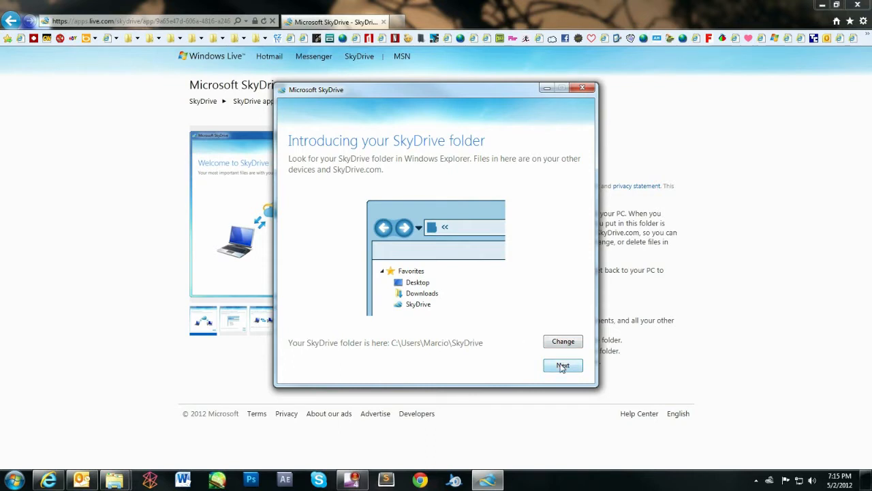
left_click(563, 365)
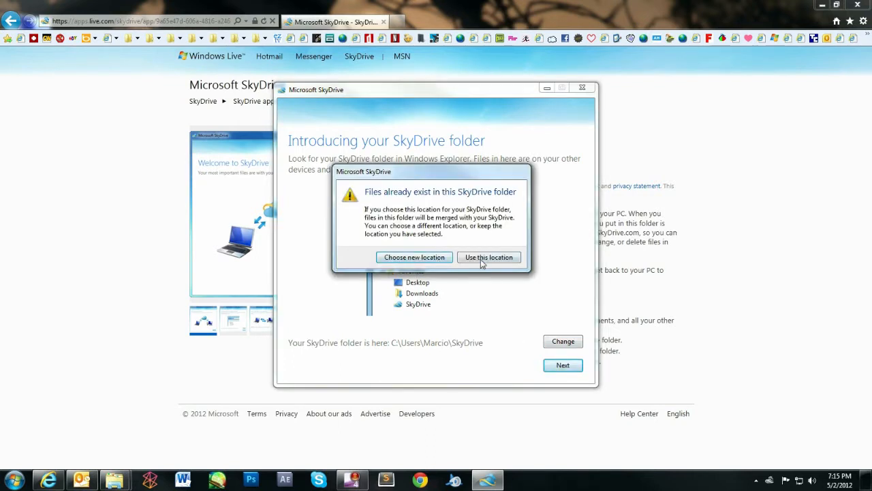
left_click(487, 256)
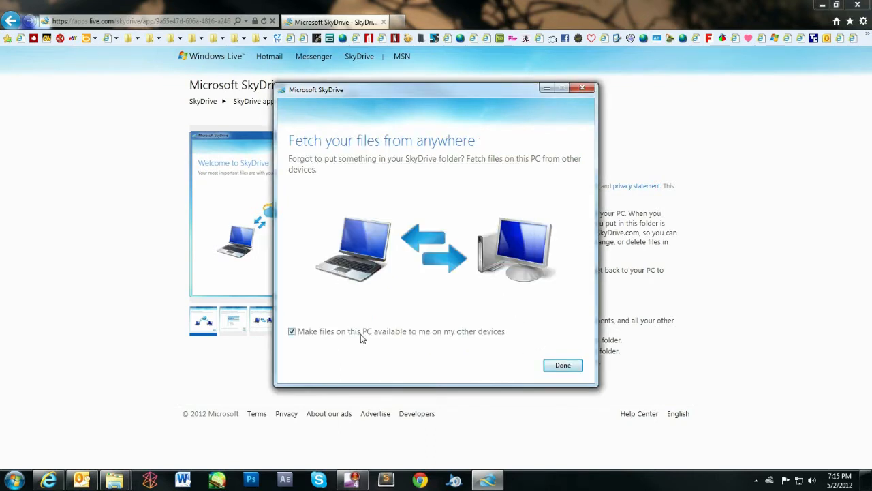
left_click(561, 366)
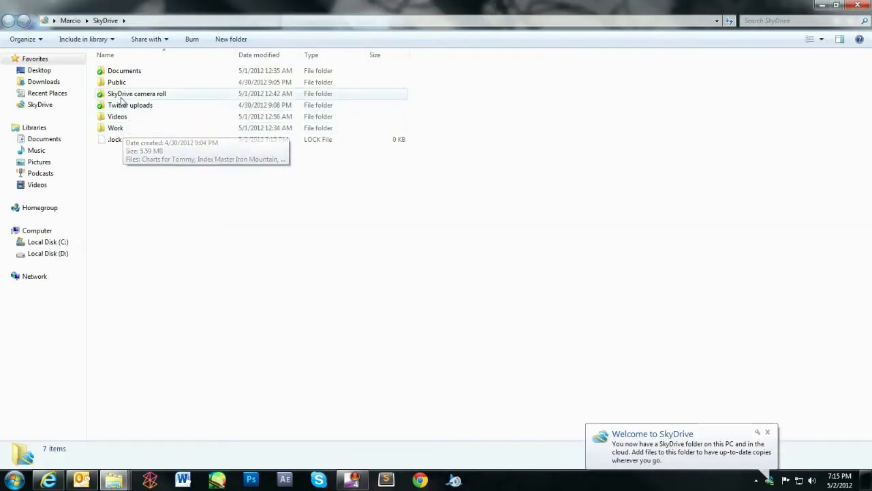
Browse into the SkyDrive camera roll folder in the synced local SkyDrive folder
left_click(136, 93)
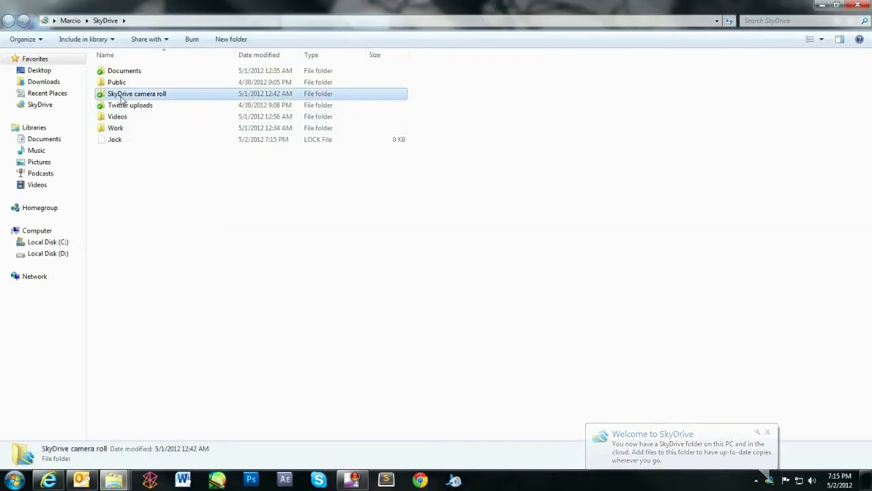
double_click(136, 92)
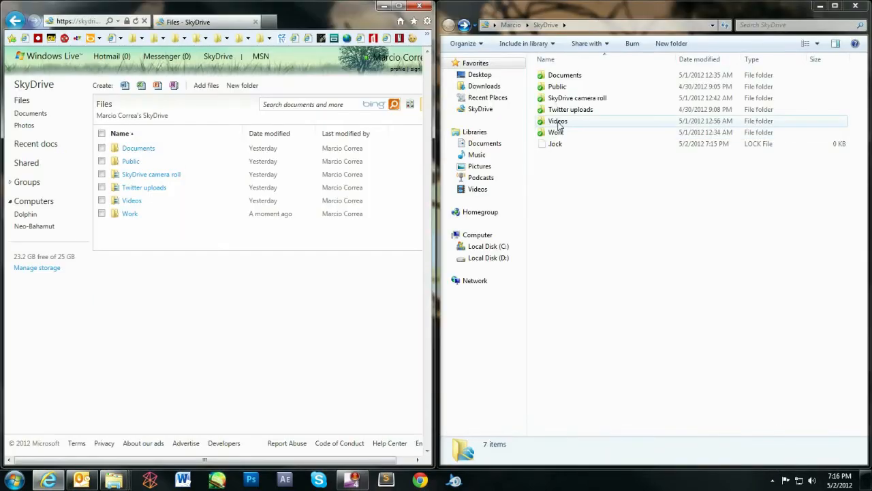
Compare the Videos folder locally and on SkyDrive.com, then browse PC Neo-Bahamut's Desktop remotely
double_click(557, 120)
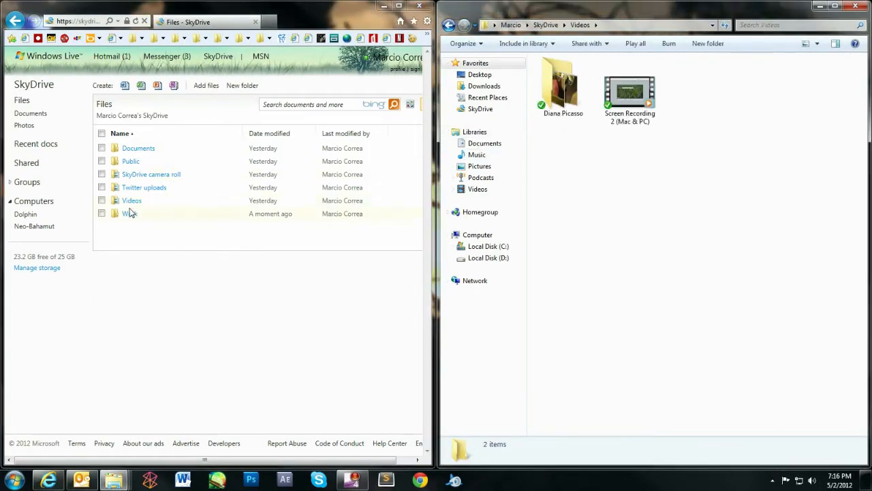
left_click(131, 199)
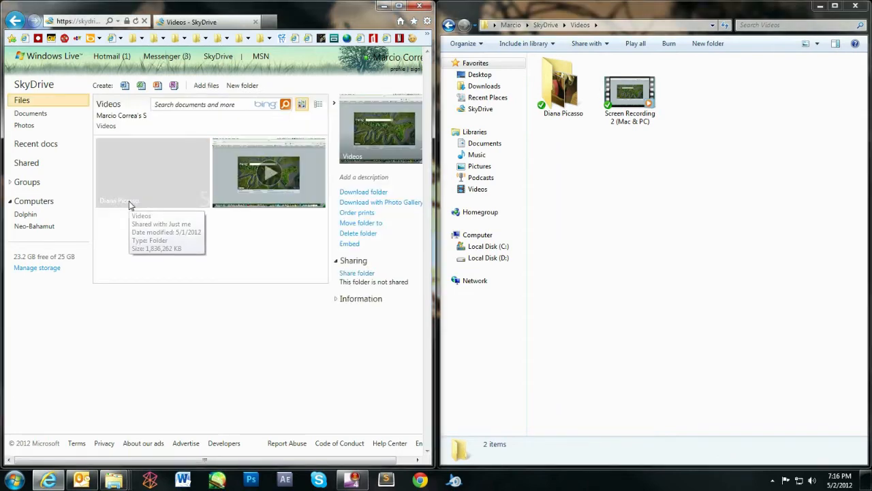
left_click(34, 226)
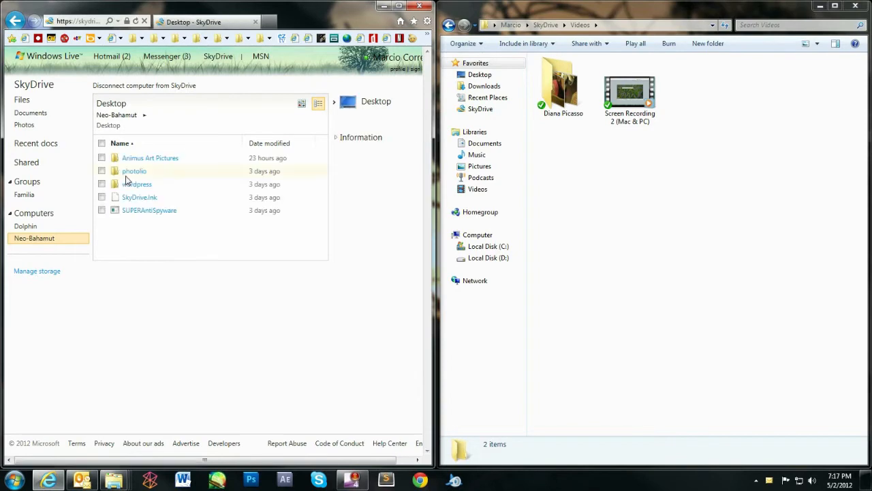
Reveal the PC desktop and move the SUPERAntiSpyware icon up toward the centre
left_click(837, 5)
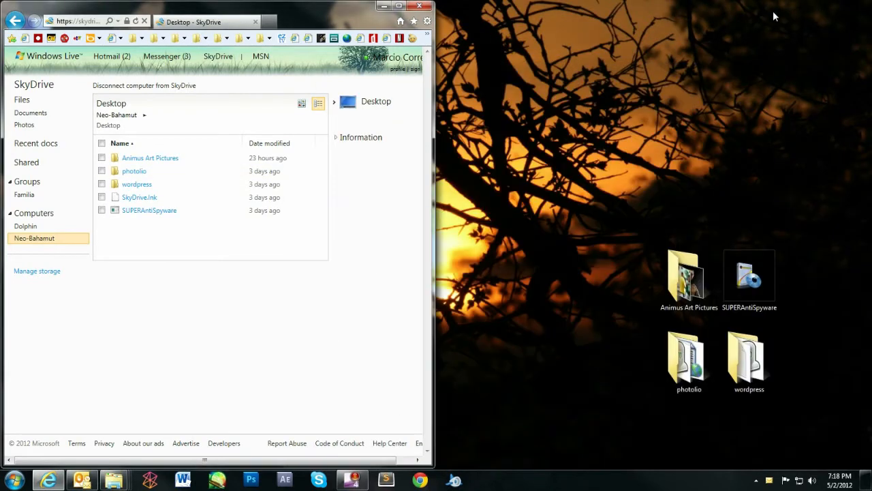
mouse_move(341, 14)
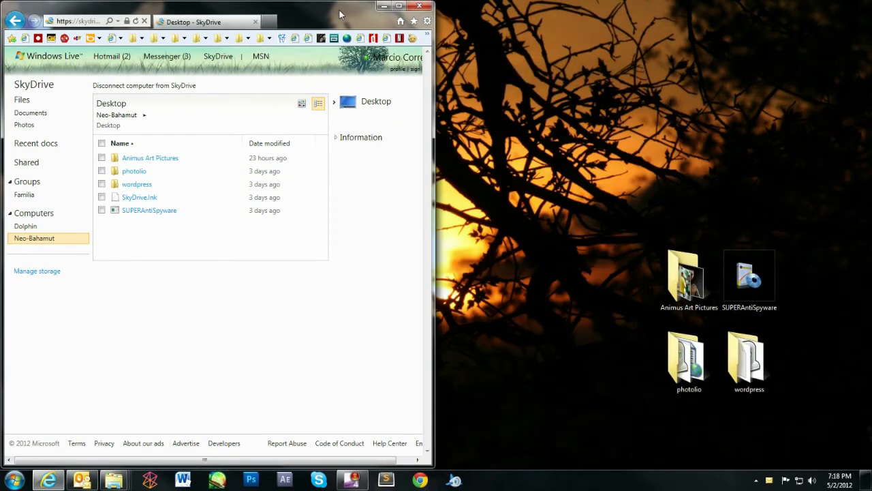
left_click(749, 275)
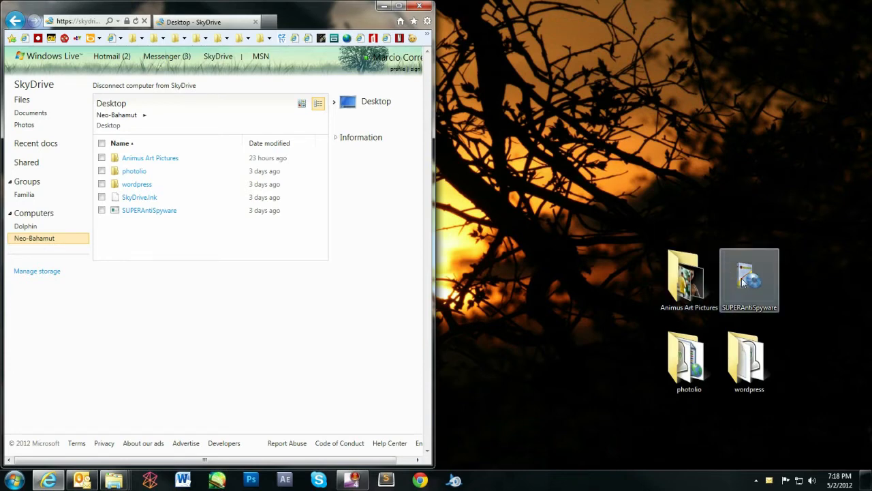
left_click_drag(749, 279, 509, 198)
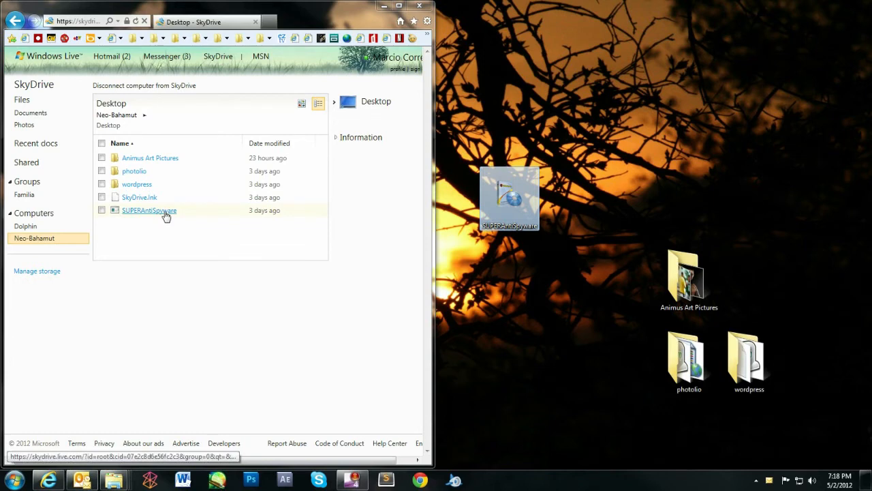
mouse_move(164, 159)
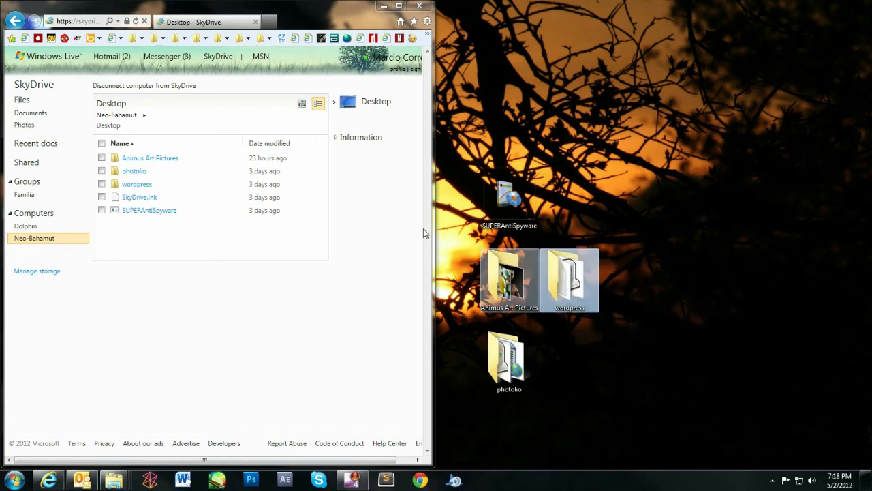
mouse_move(136, 184)
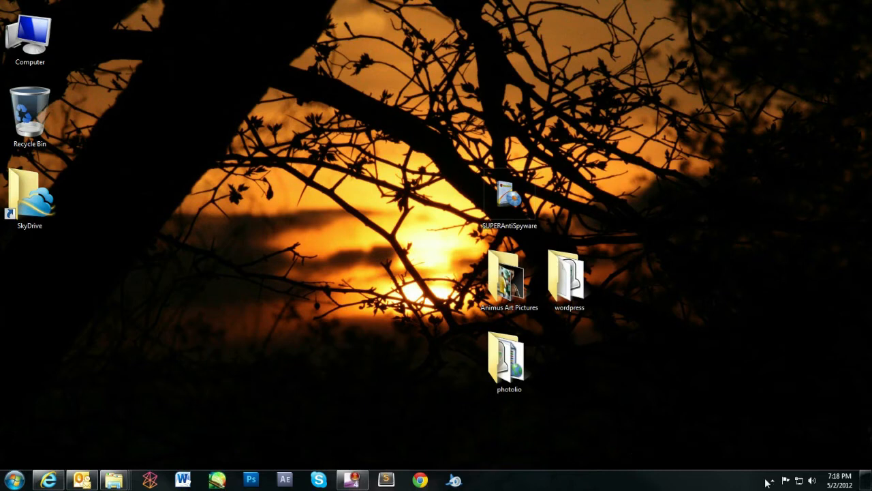
left_click(771, 480)
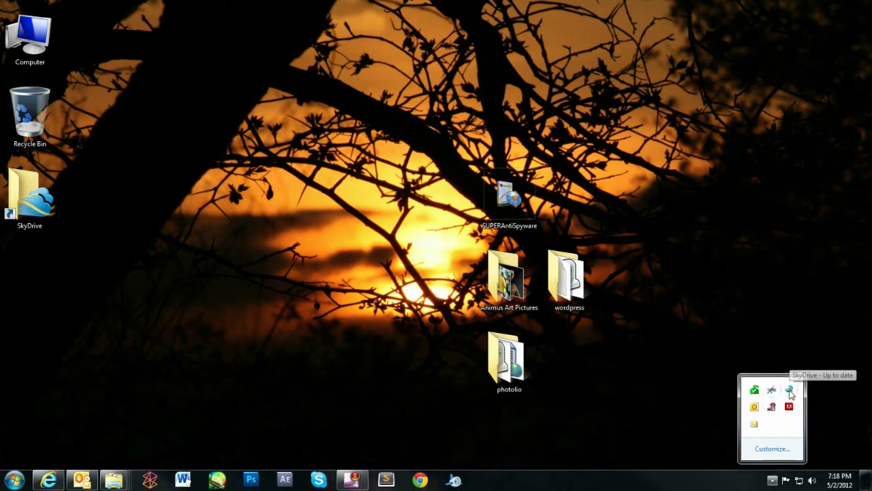
left_click(788, 389)
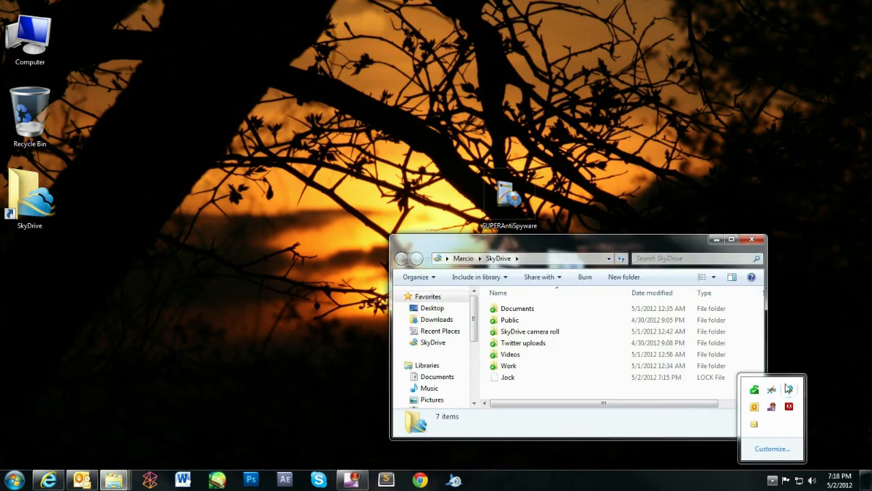
right_click(755, 390)
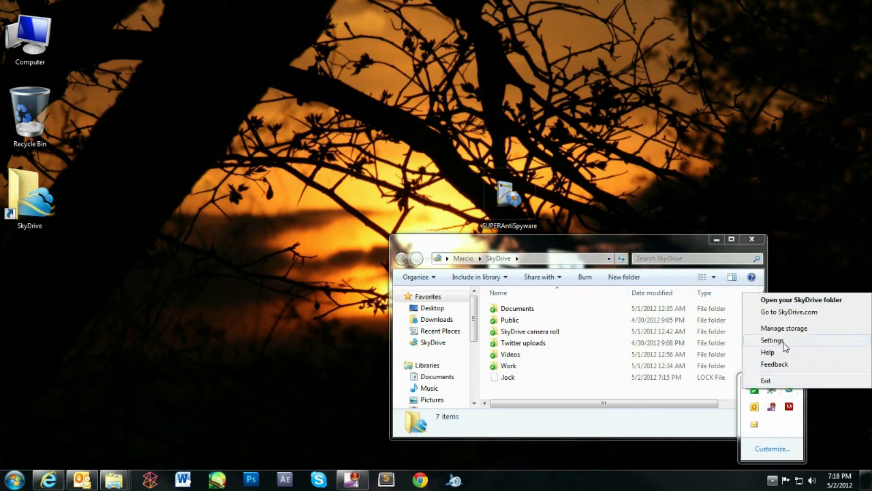
left_click(772, 341)
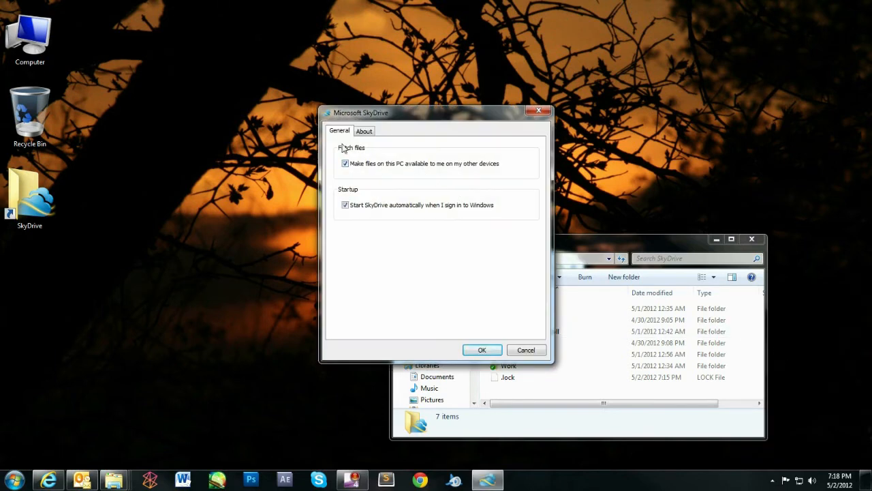
mouse_move(419, 145)
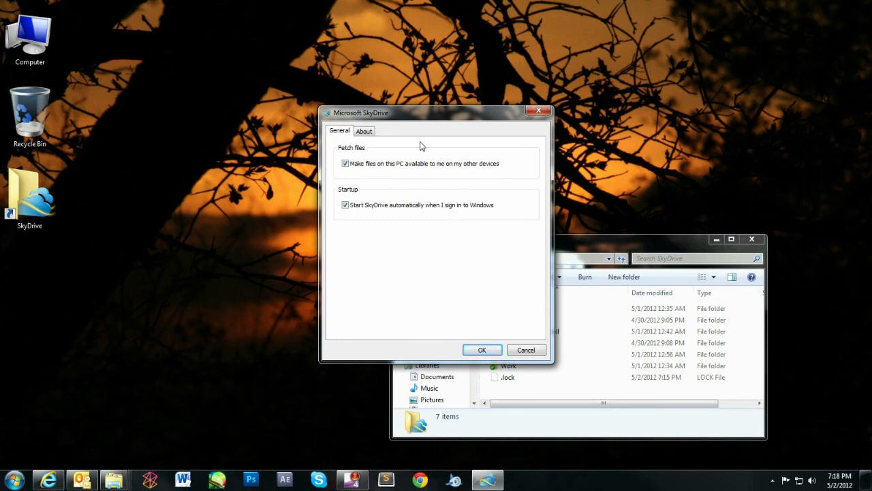
mouse_move(416, 184)
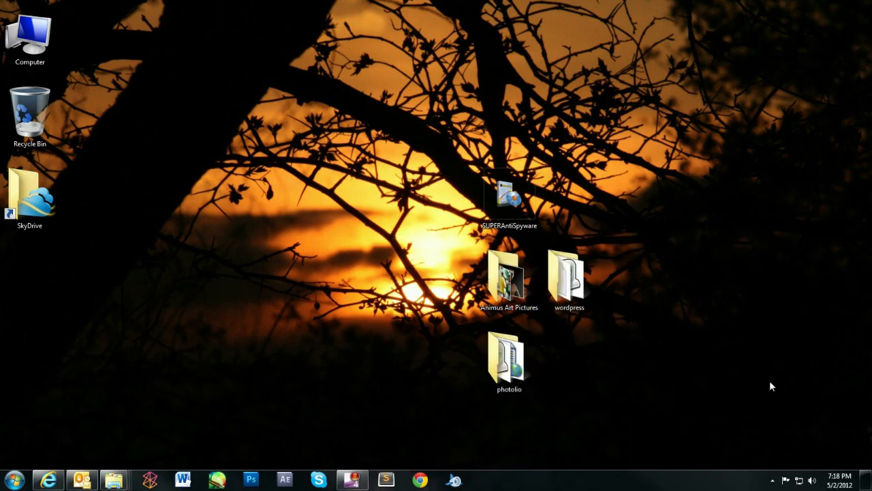
left_click(773, 479)
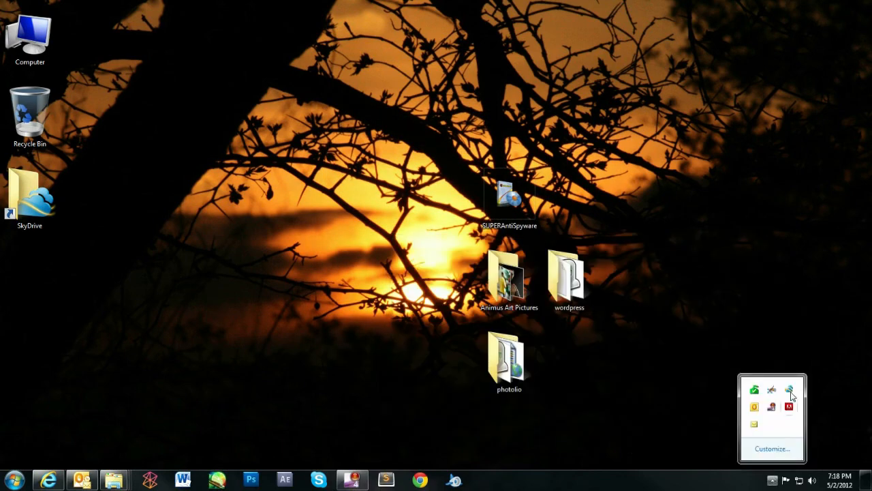